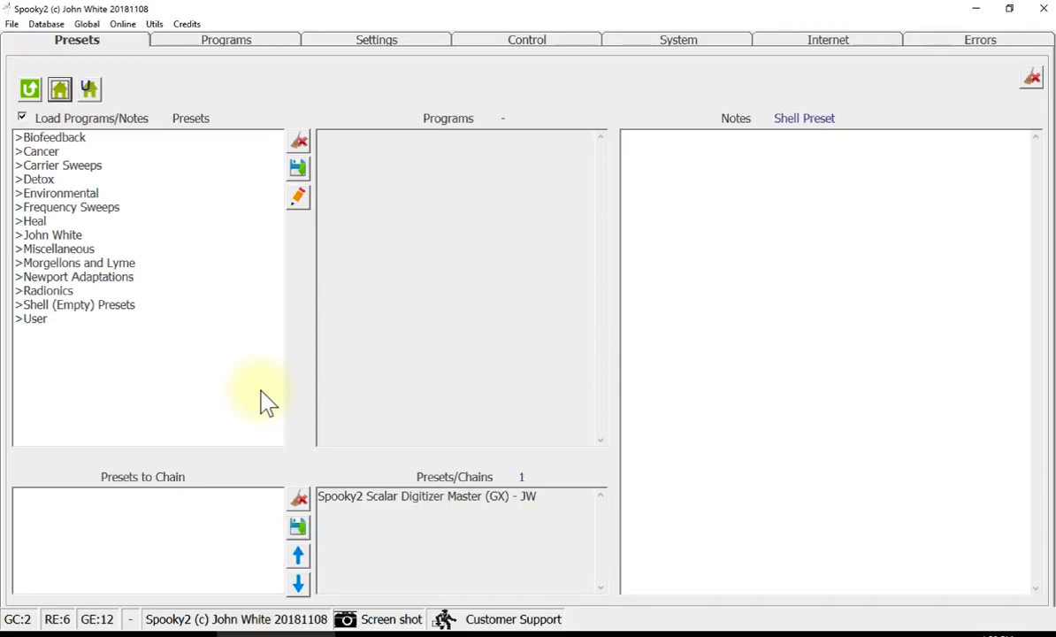
{"action": "mouse_move", "coordinate": [84, 71]}
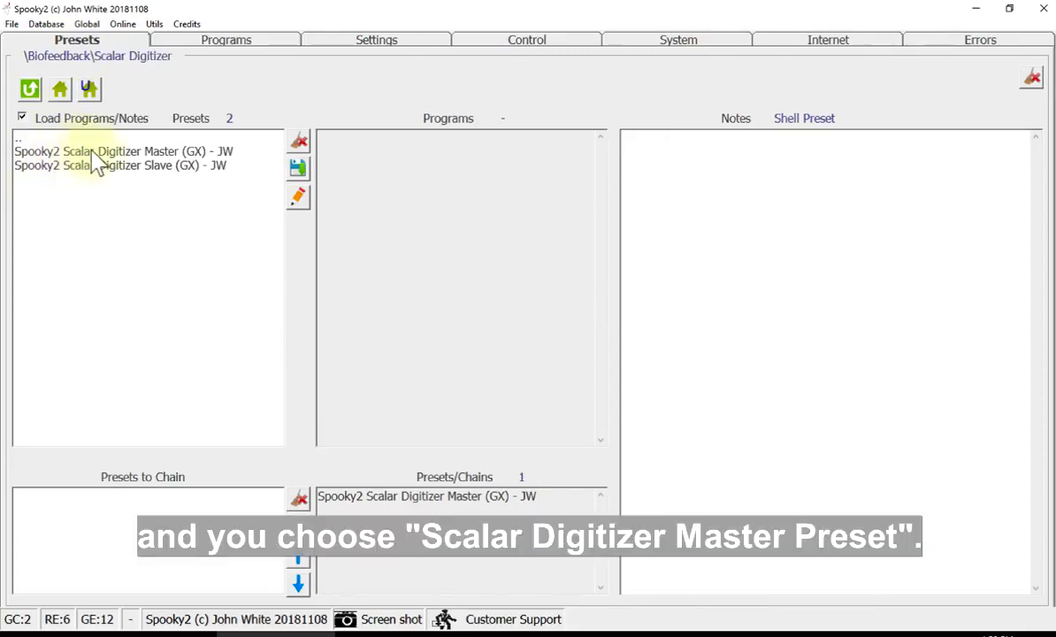
Step: Select 'Spooky2 Scalar Digitizer Master (GX) - JW' under Biofeedback > Scalar Digitizer to show its notes
{"action": "left_click", "coordinate": [123, 150]}
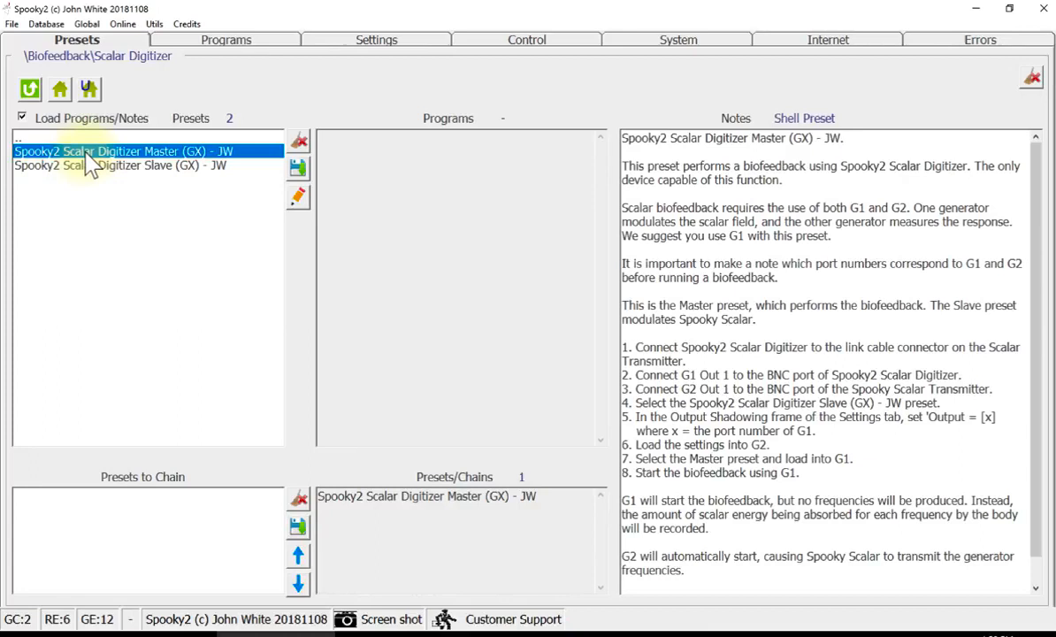